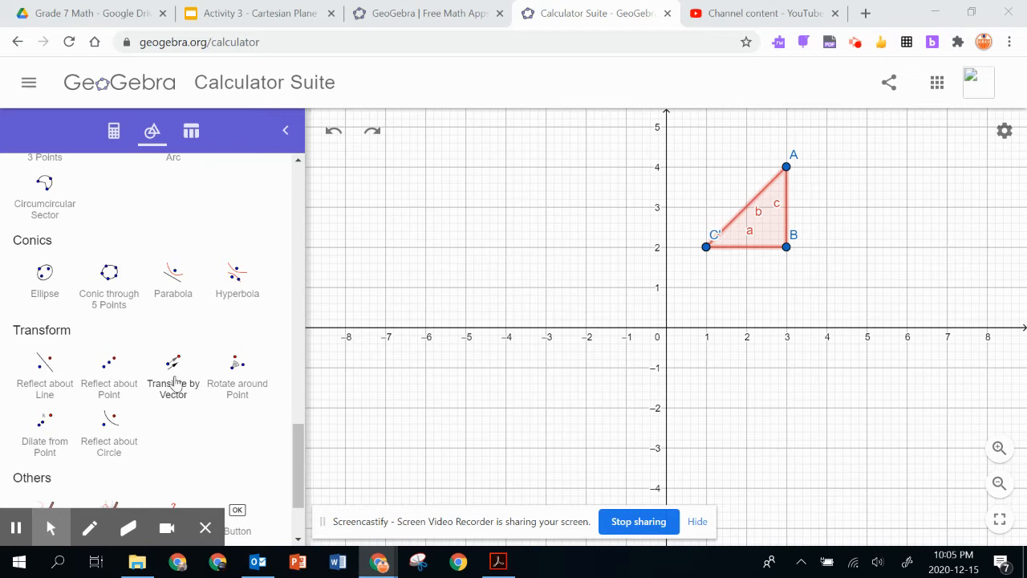
Choose Translate by Vector and pick right triangle ABC as the object to move.
click(173, 372)
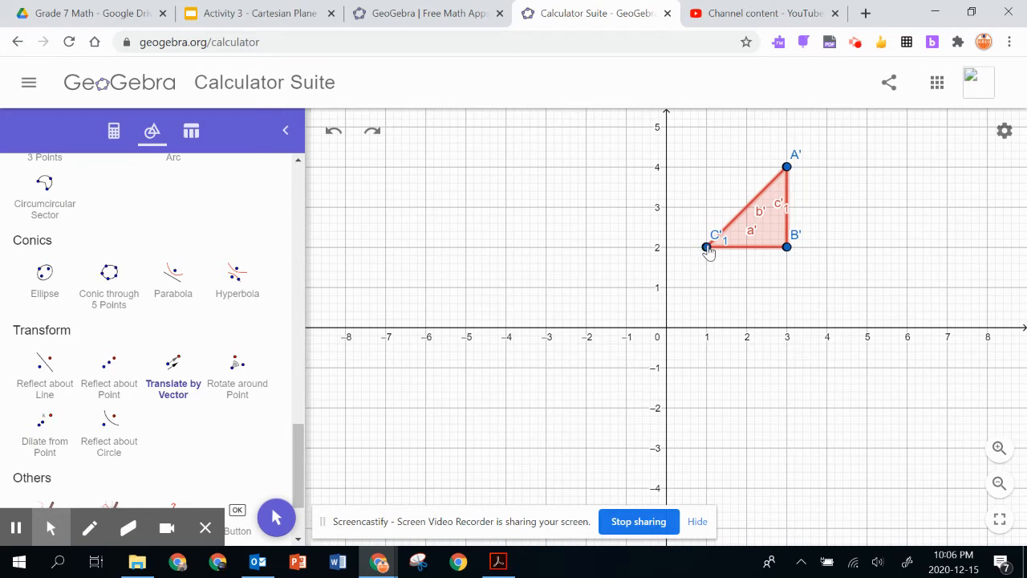
Draw a vector four units left from C at (1,2) to (-3,2), creating the shifted copy.
drag(706, 247, 613, 248)
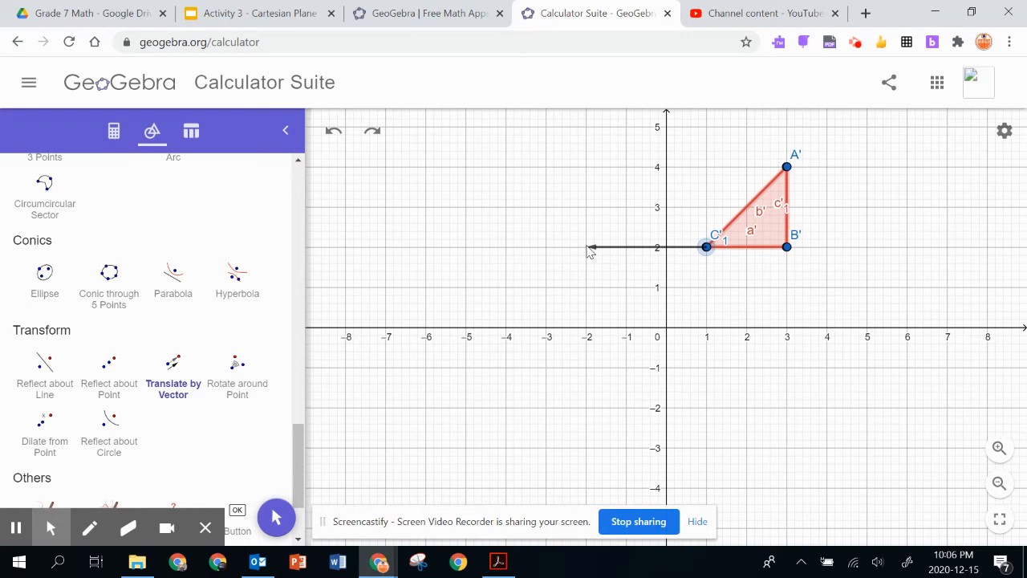
mouse_move(545, 253)
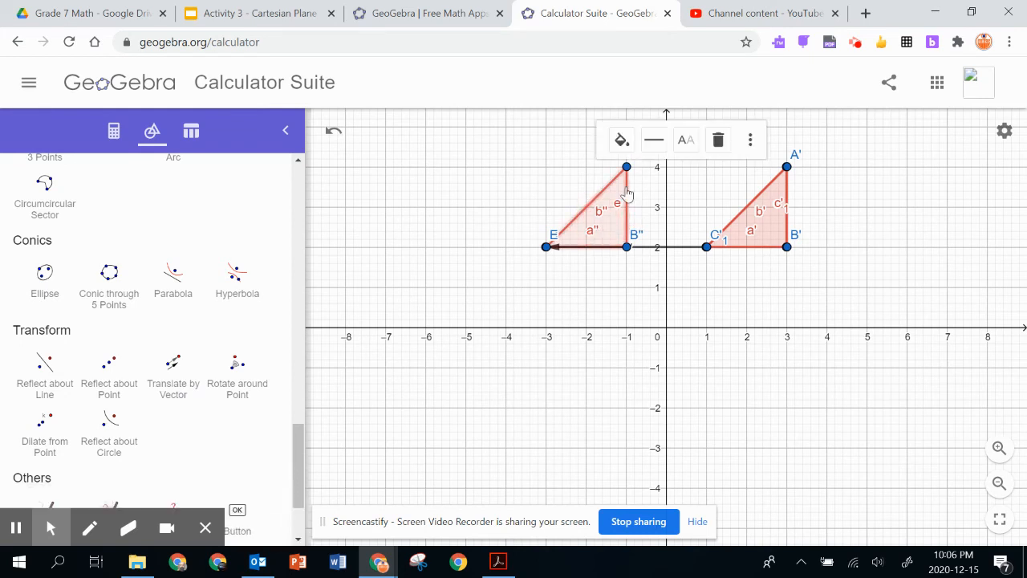
Colour the translated triangle A''B''C'' blue to distinguish it from the red original.
click(622, 138)
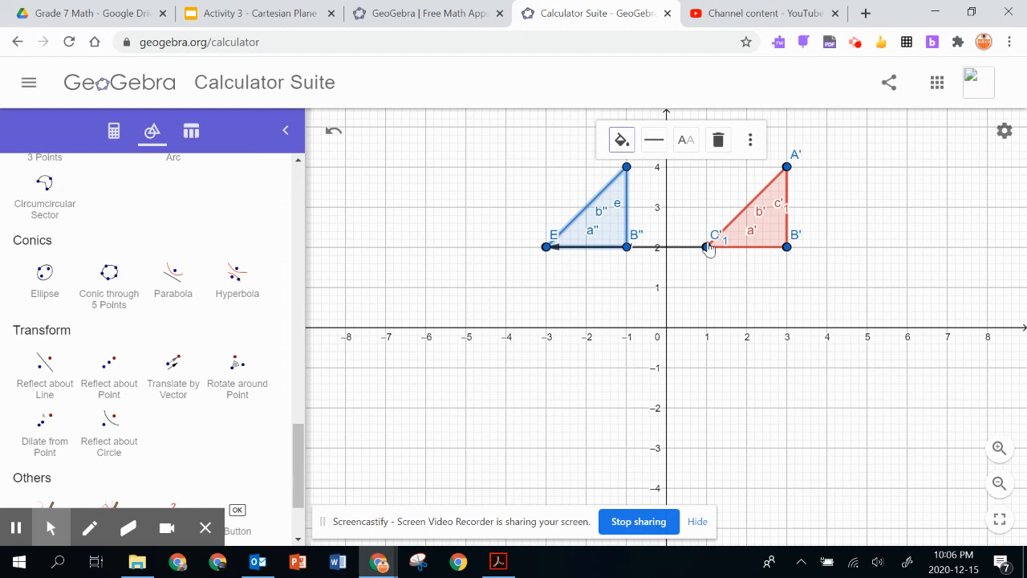
mouse_move(704, 248)
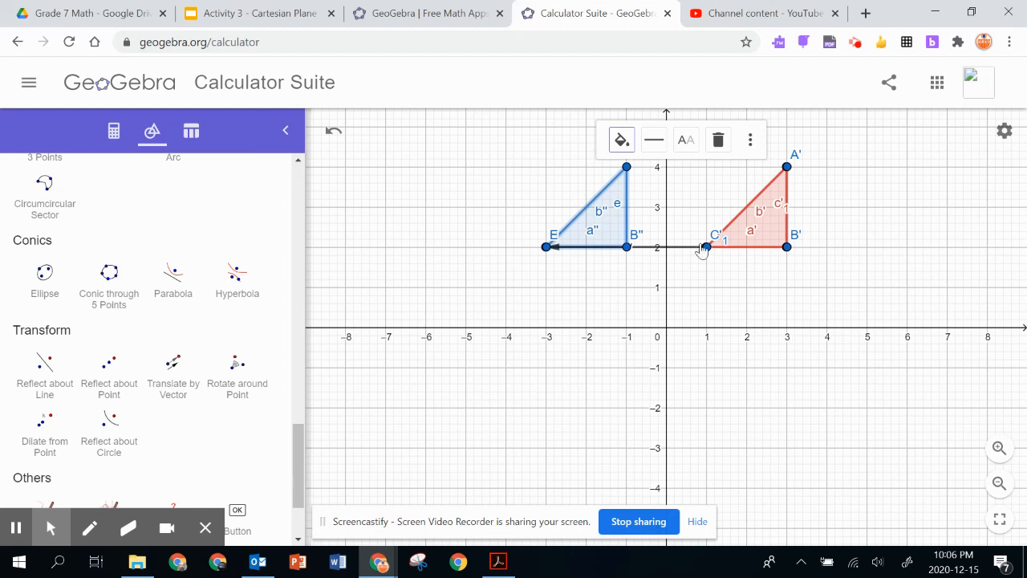